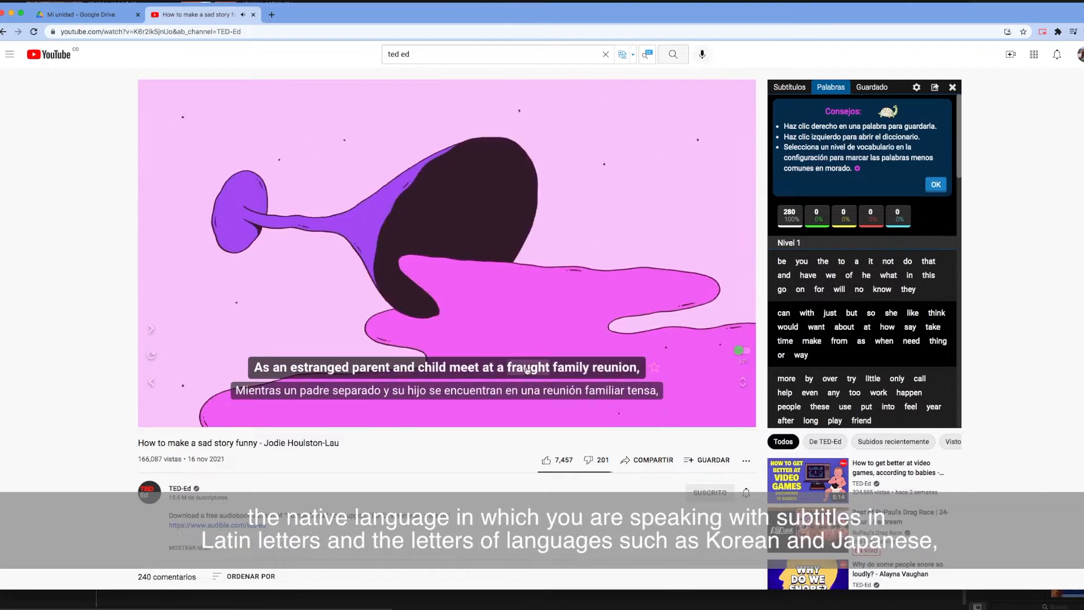
# Step: Look up 'fraught' in the subtitle dictionary popup, then close it
pyautogui.click(527, 367)
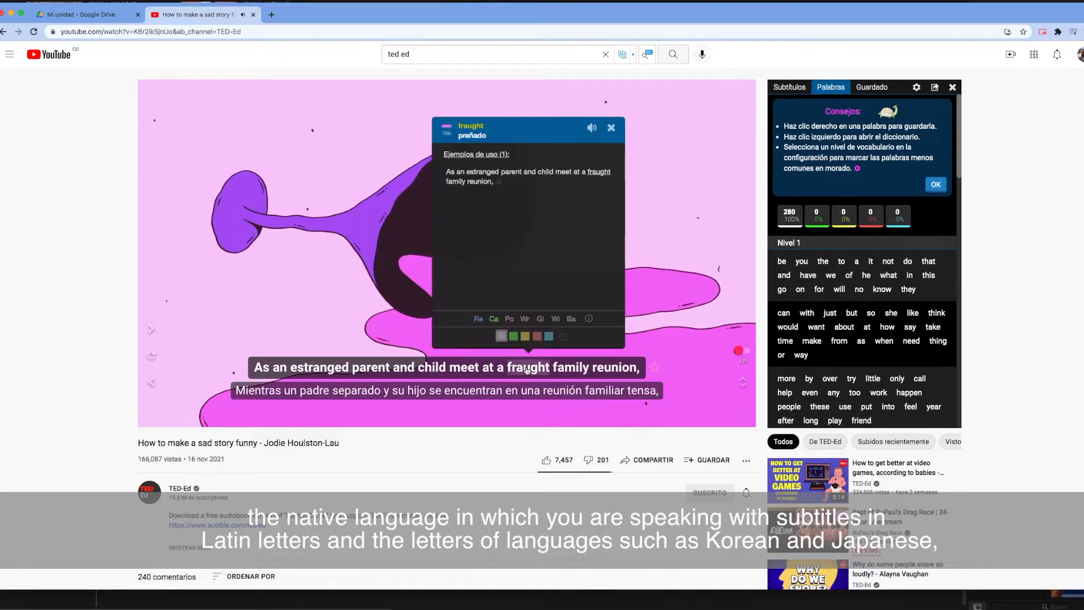
pyautogui.click(510, 318)
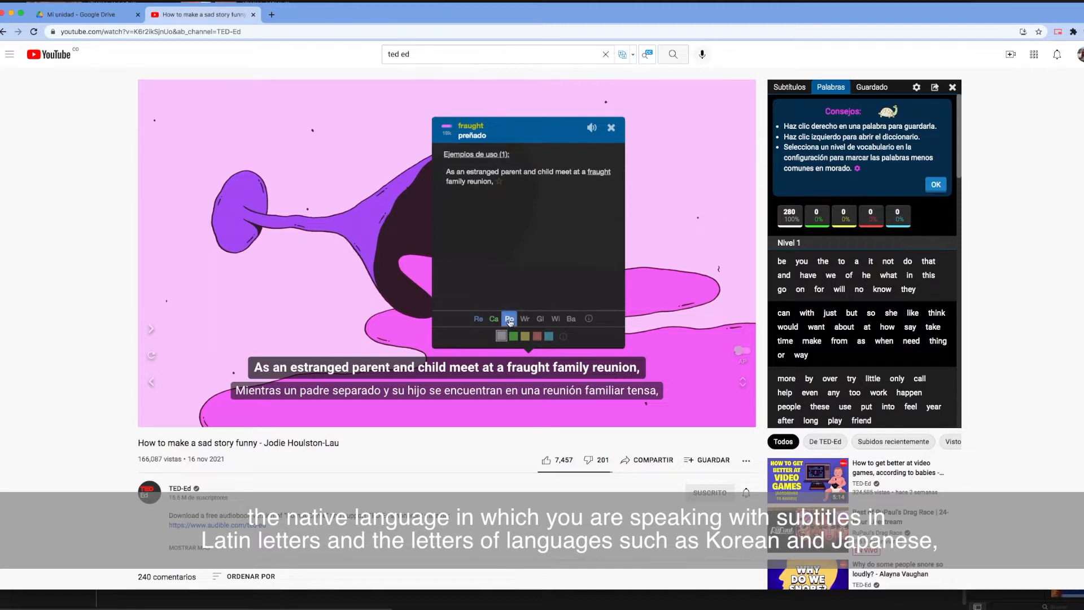
pyautogui.click(524, 319)
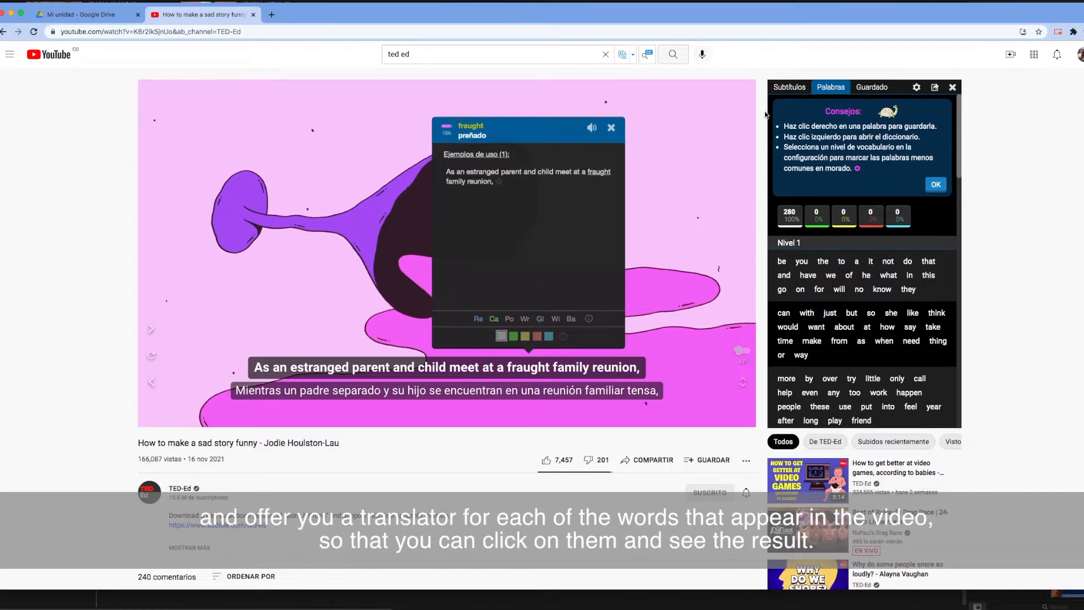
# Step: Switch between the Guardado and Subtítulos sidebar tabs, ending on saved items
pyautogui.click(871, 86)
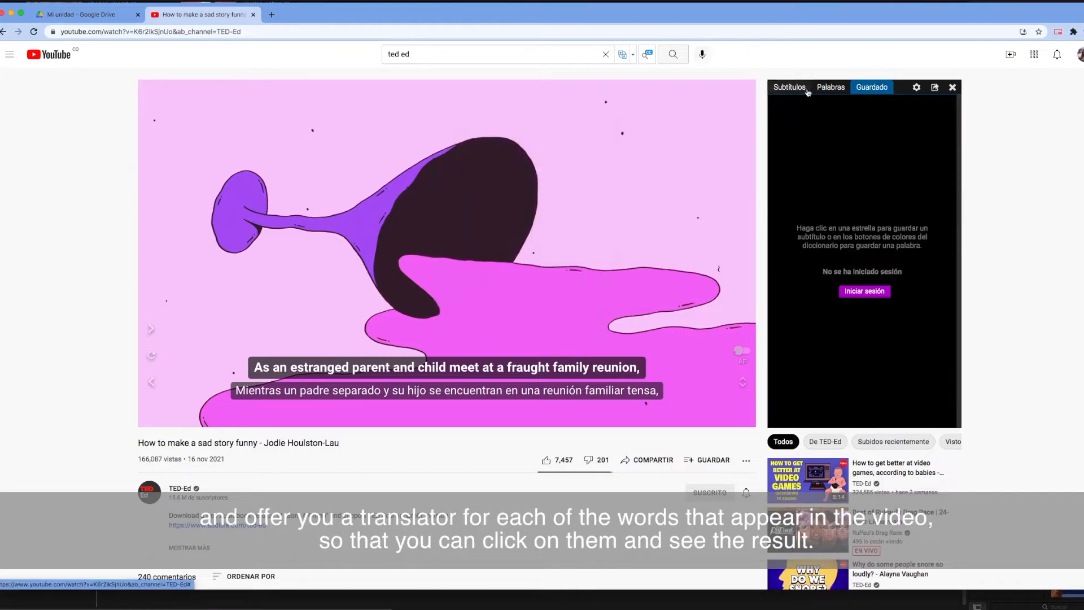
pyautogui.click(789, 87)
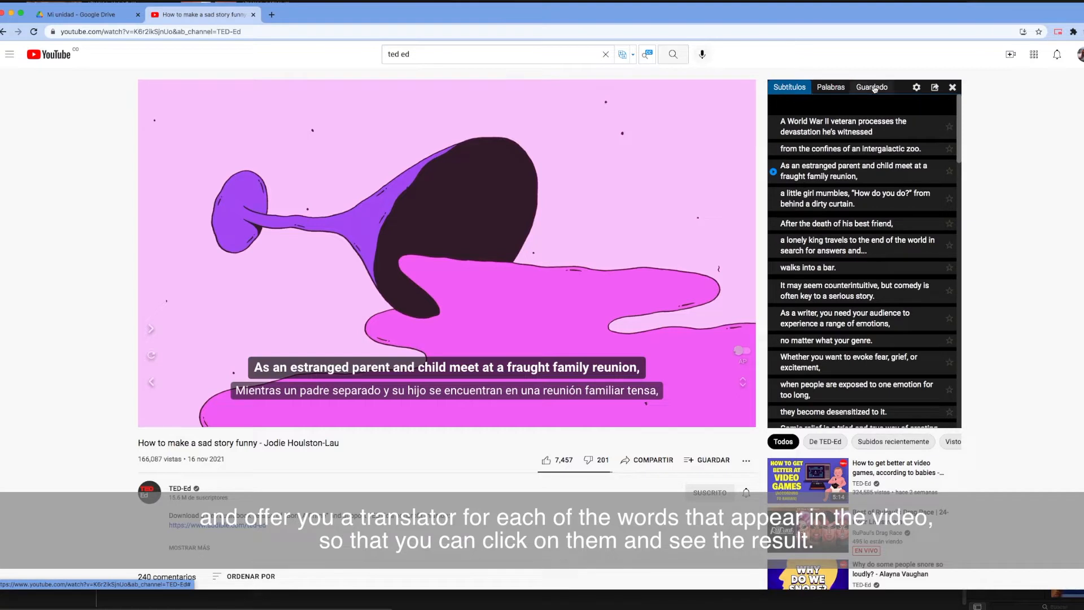
pyautogui.click(872, 87)
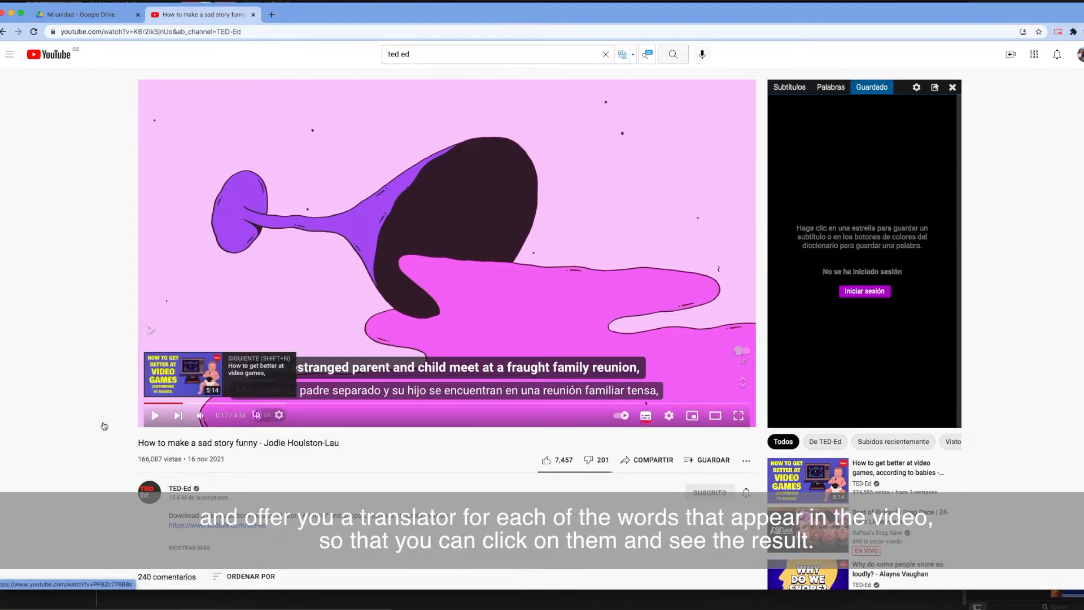
# Step: Install Language Reactor from languagereactor.com via its Chrome Web Store page, approving the extension
pyautogui.write('Languagereactor.com')
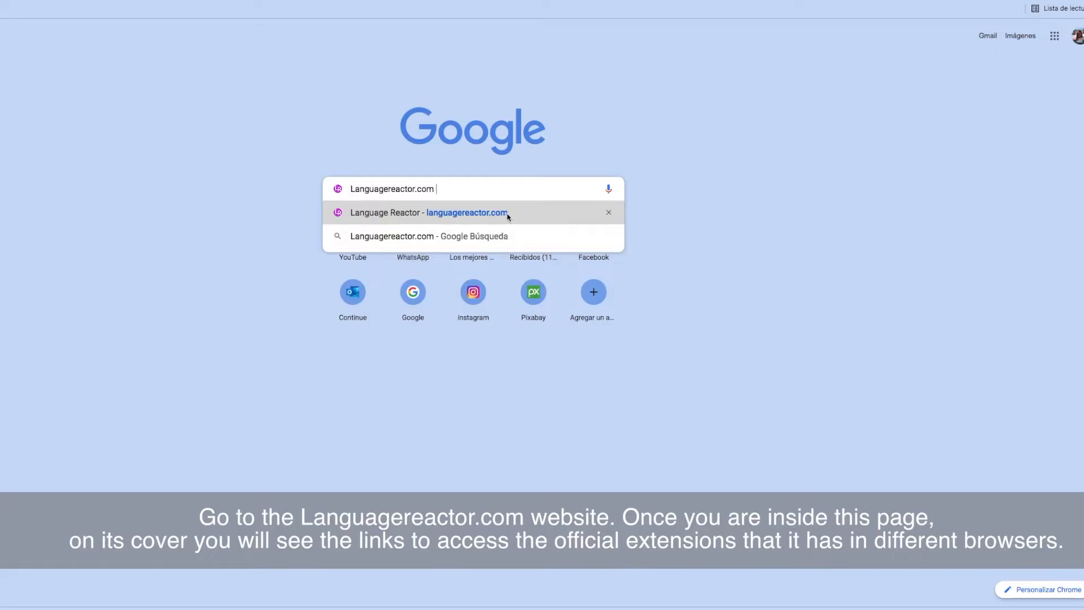
pyautogui.click(428, 212)
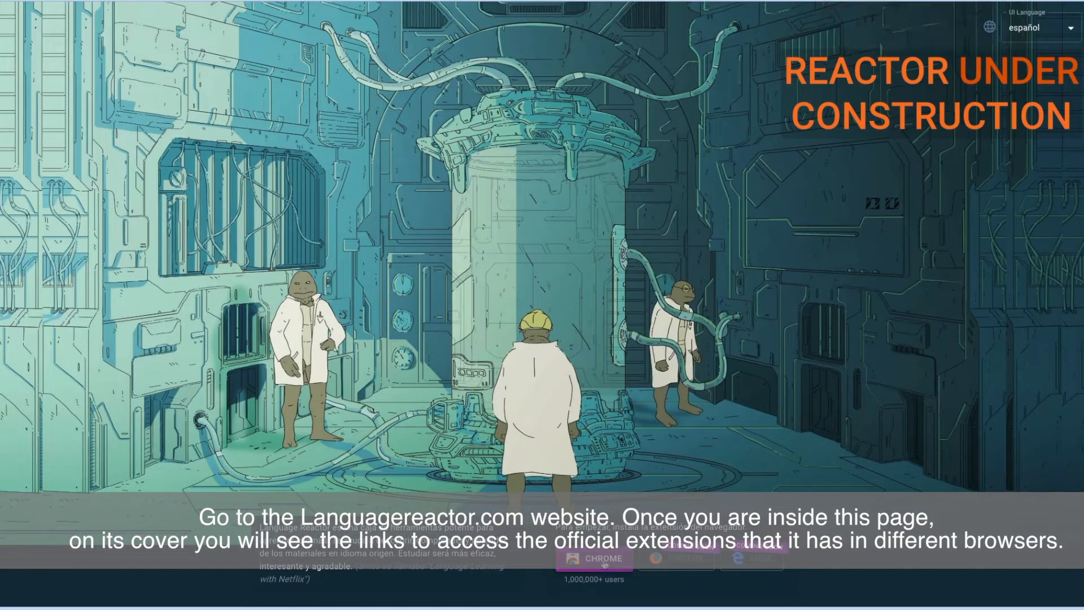
pyautogui.click(593, 559)
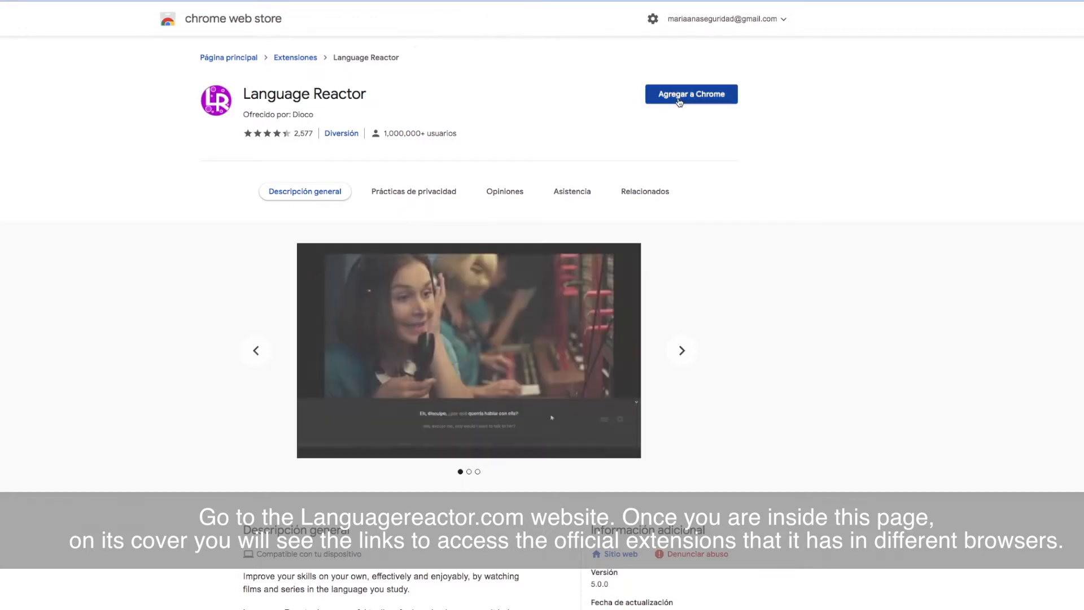
pyautogui.click(690, 95)
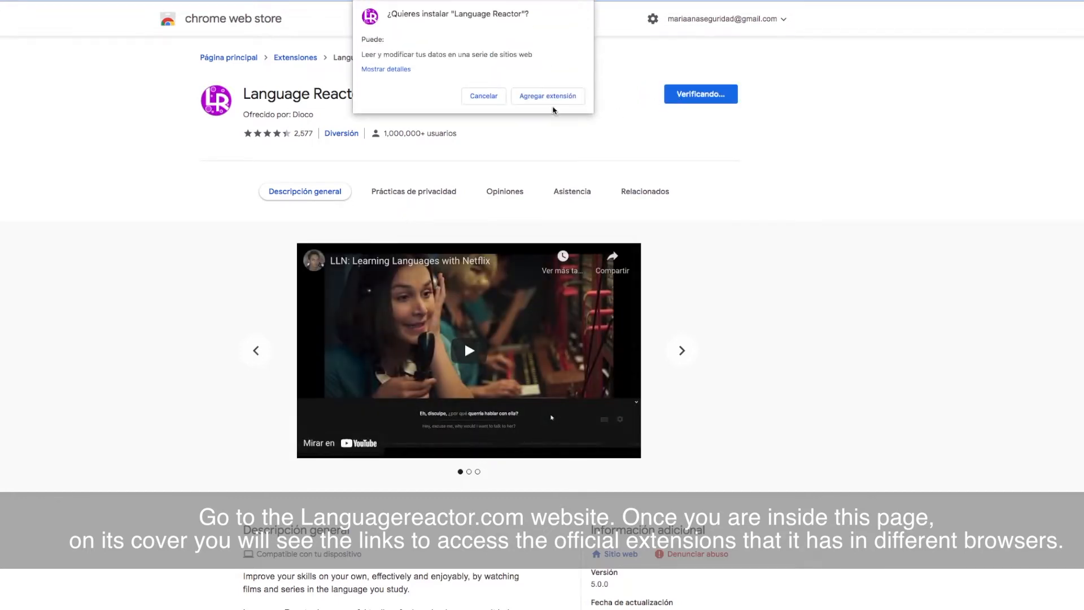
pyautogui.click(547, 95)
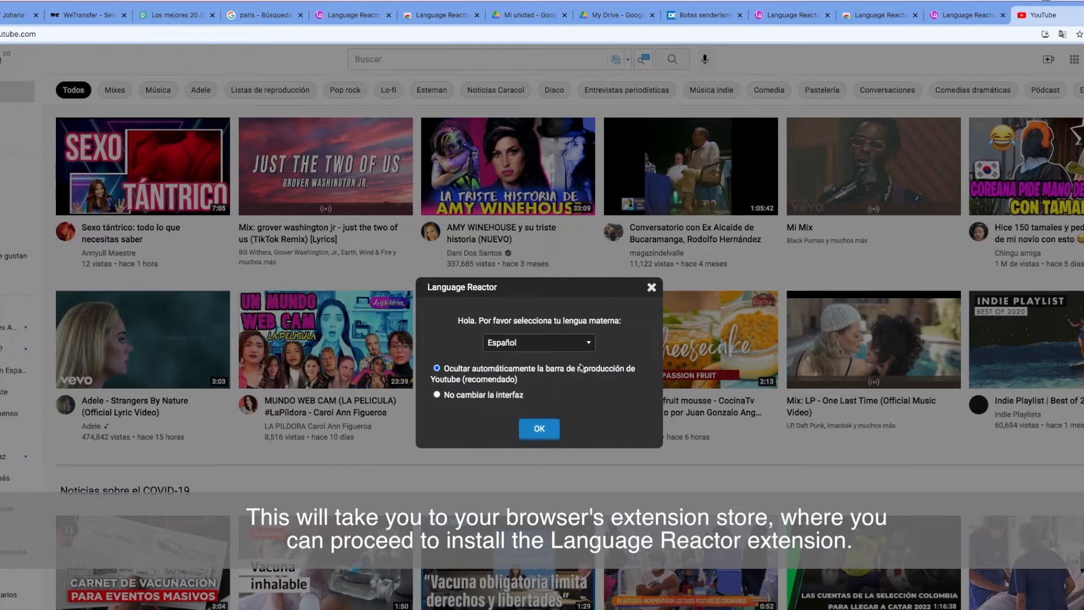
# Step: Confirm Español as the native language in the welcome dialog
pyautogui.click(539, 429)
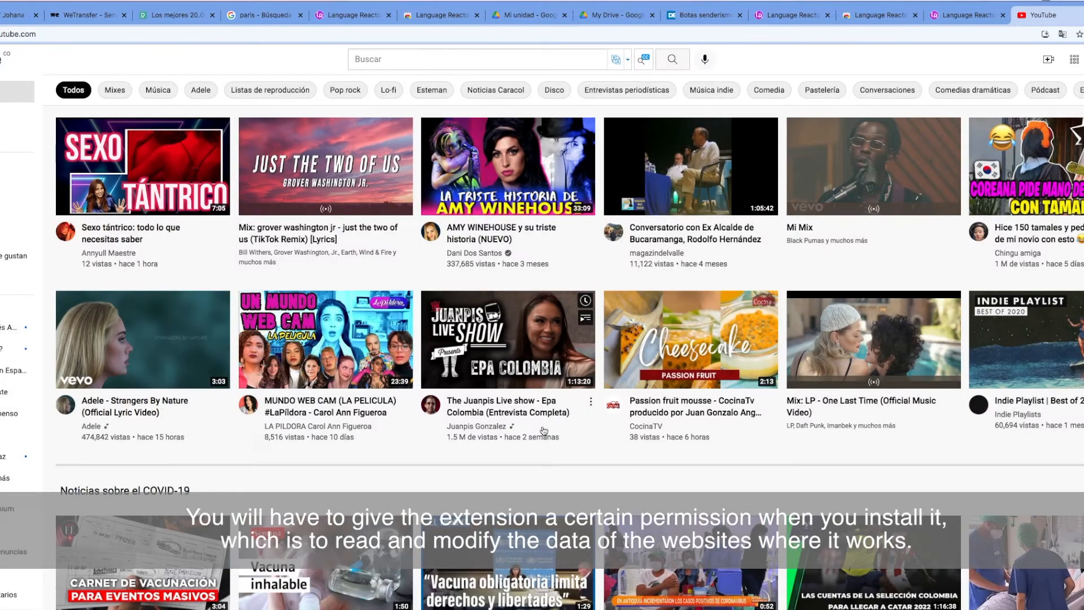
pyautogui.scroll(-3)
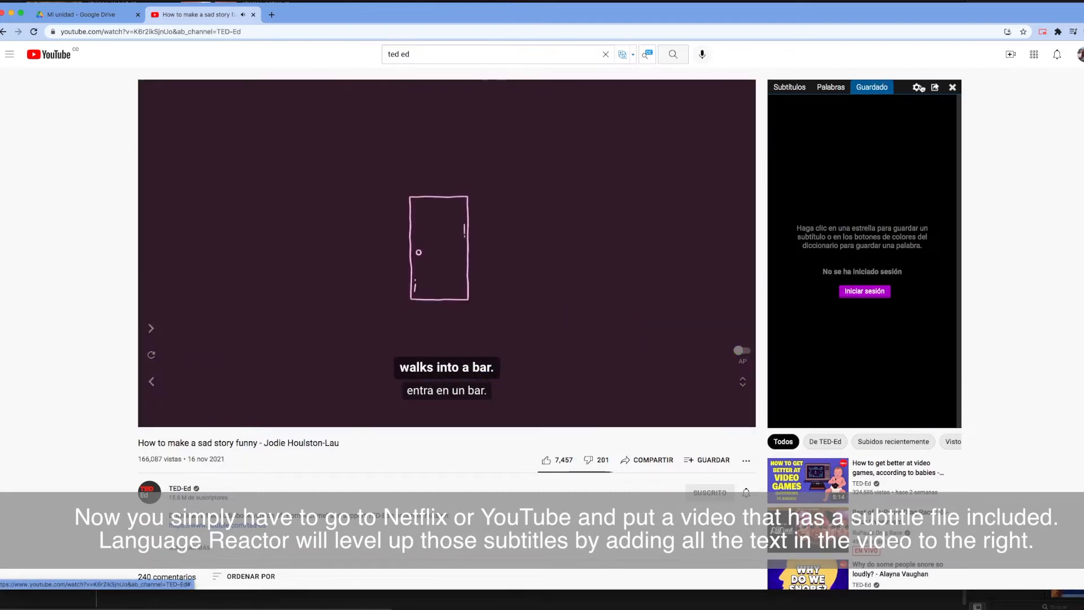
# Step: Set YouTube subtitle language to Chino (Taiwán), then Francés, and close settings
pyautogui.click(916, 87)
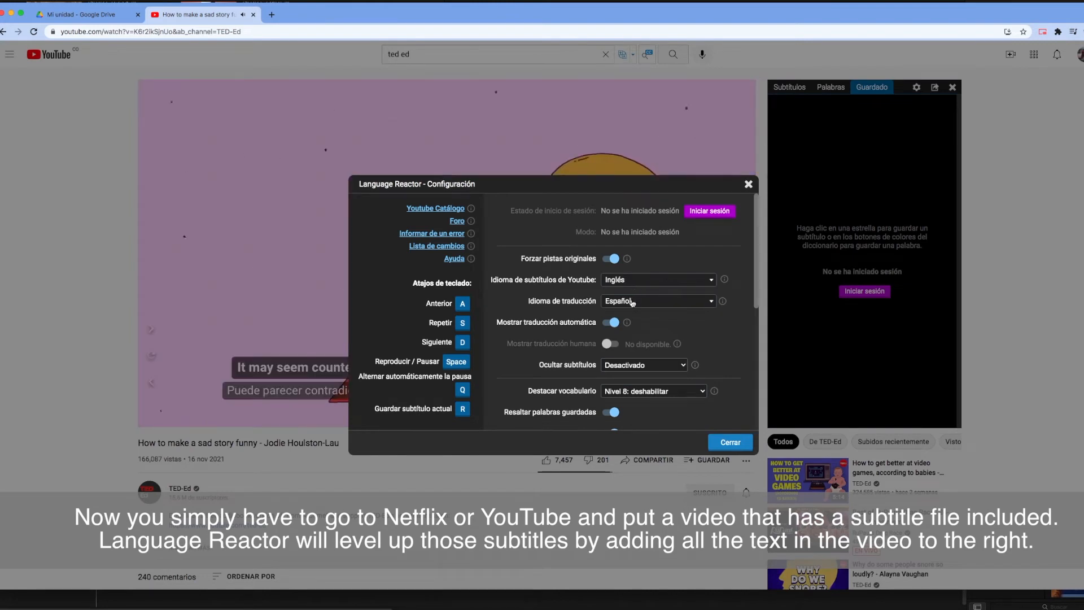
pyautogui.click(656, 279)
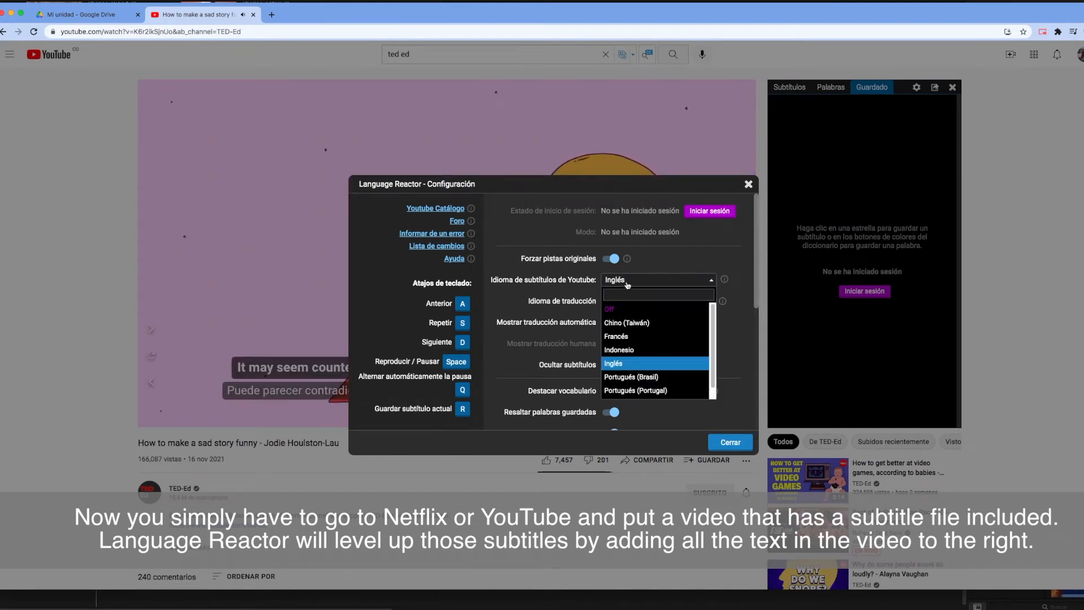
pyautogui.click(626, 323)
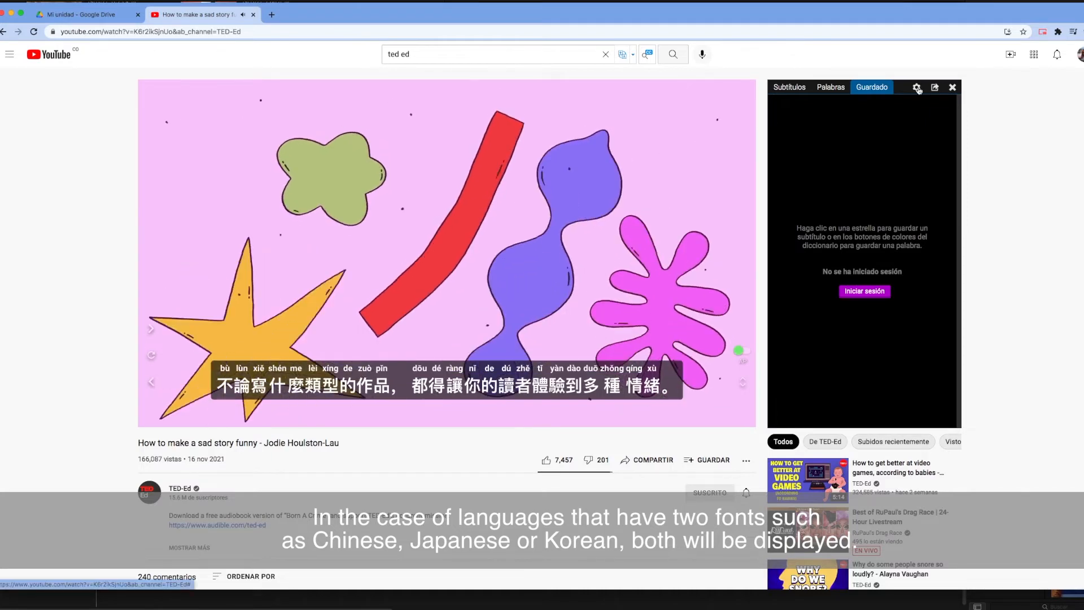
pyautogui.click(917, 86)
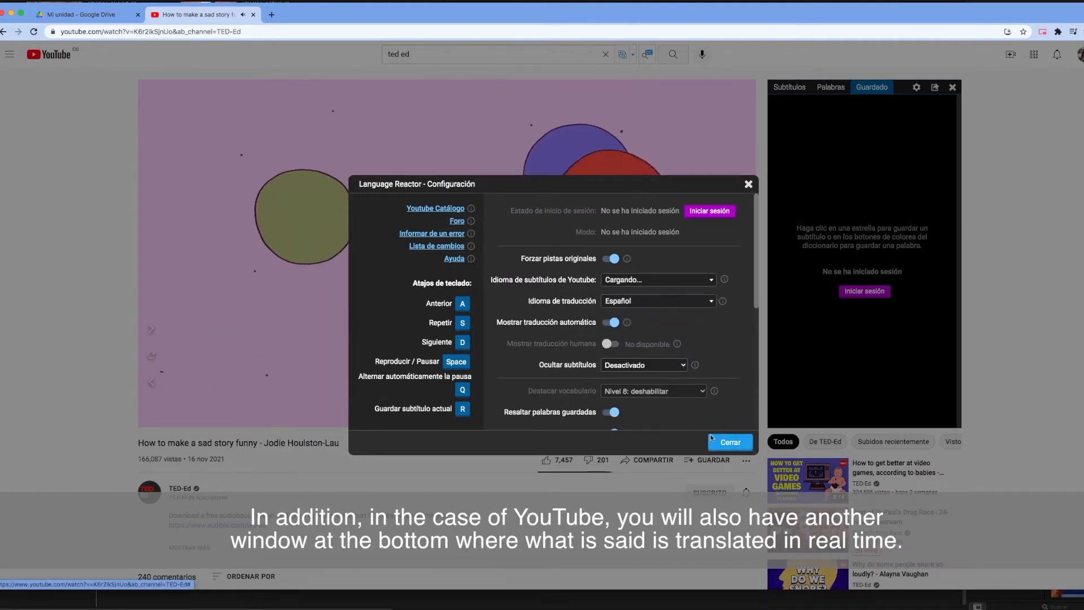
pyautogui.click(729, 442)
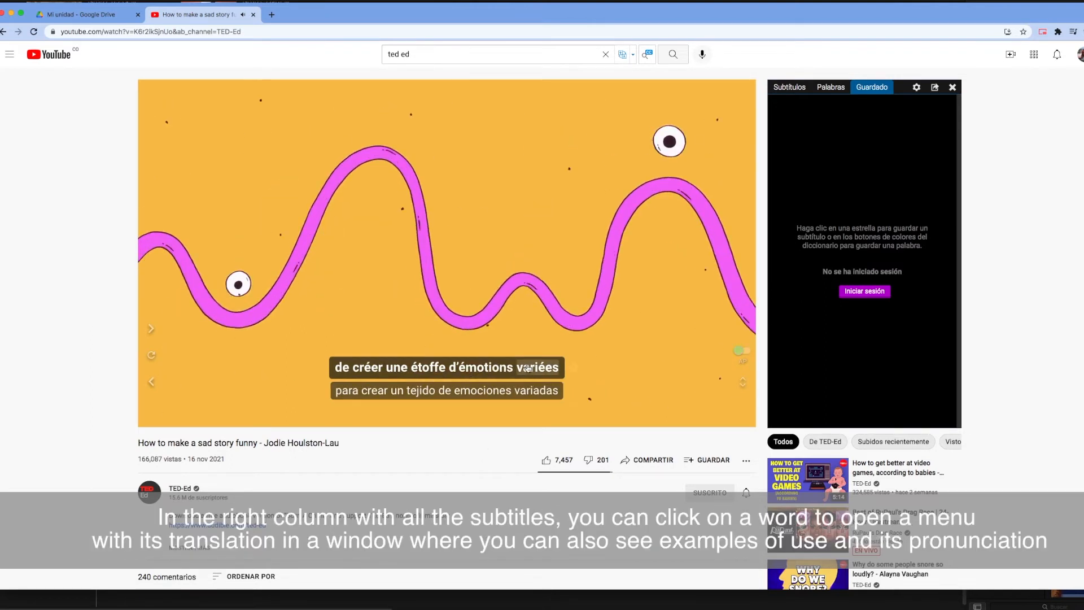
# Step: Check the translation of 'variées', then view the Palabras and Subtítulos tabs
pyautogui.click(530, 367)
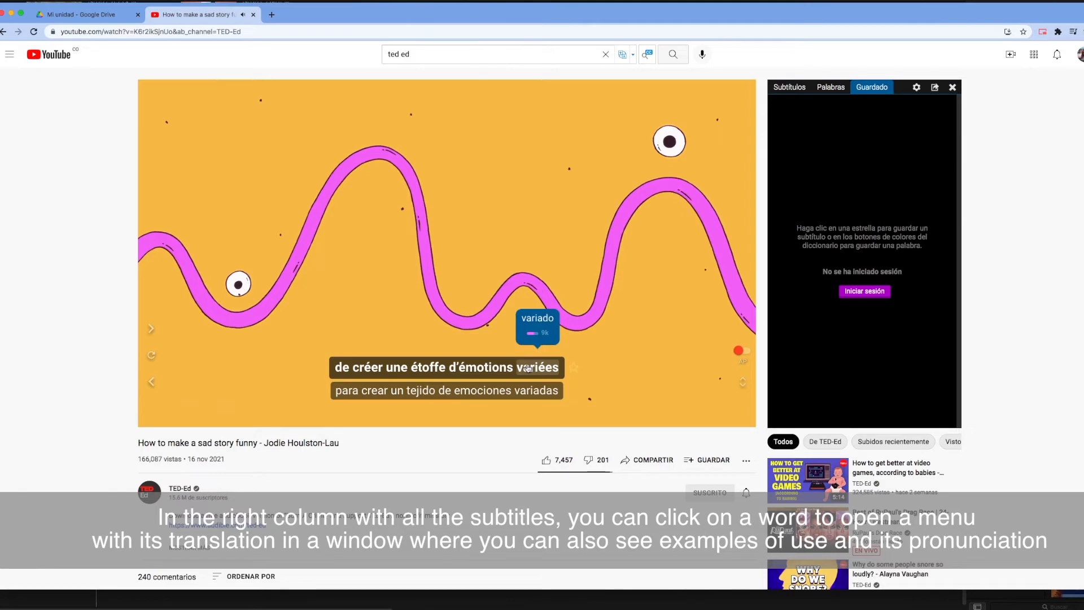
pyautogui.click(829, 87)
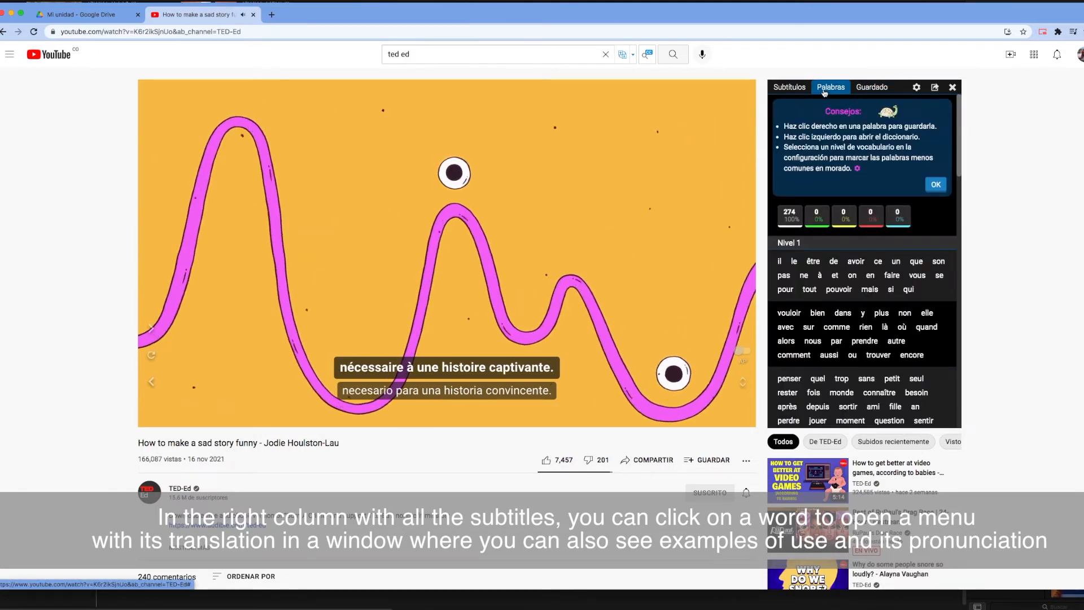
pyautogui.click(789, 87)
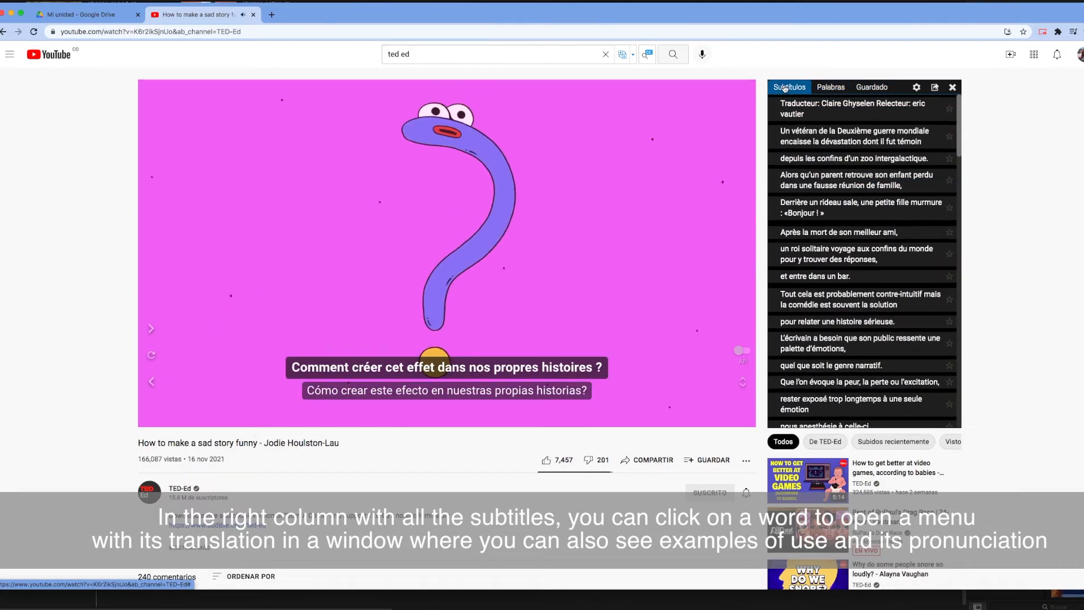
pyautogui.scroll(-3)
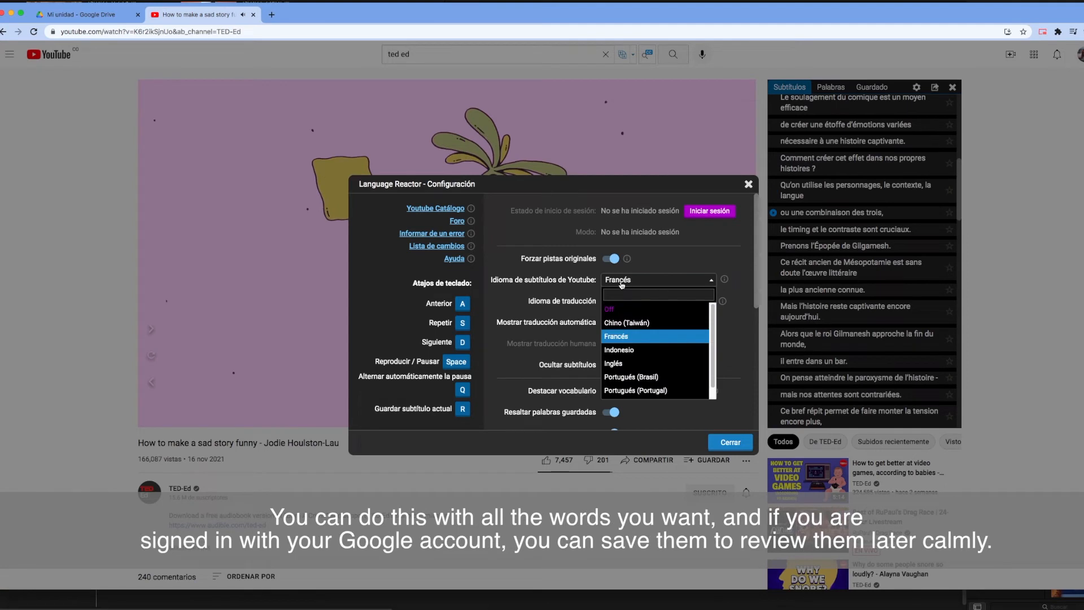
pyautogui.moveTo(626, 323)
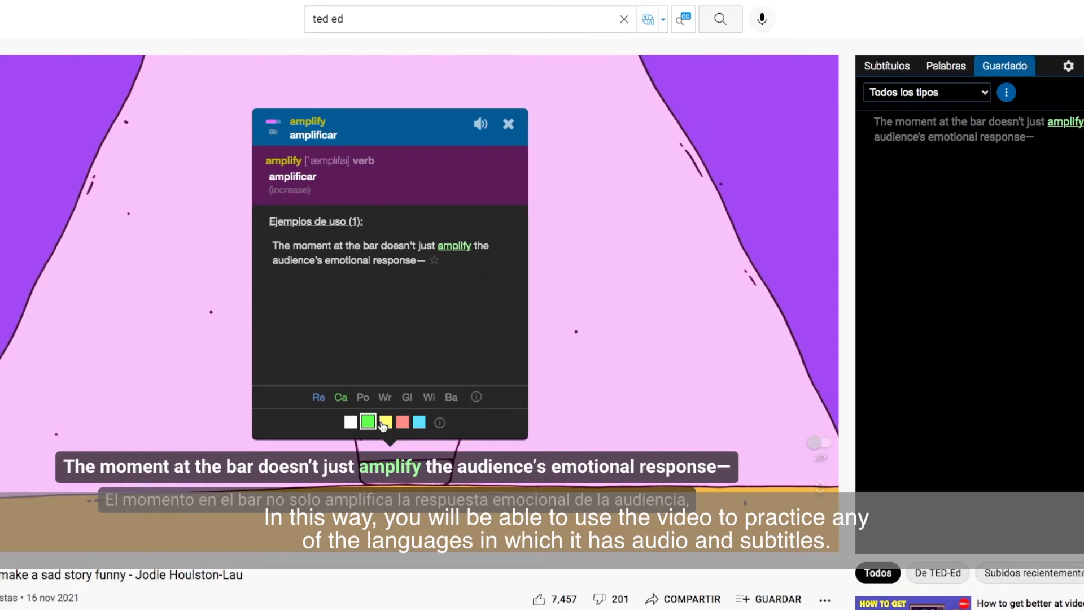
# Step: Mark 'amplify' and 'nuanced' green to save them
pyautogui.click(926, 92)
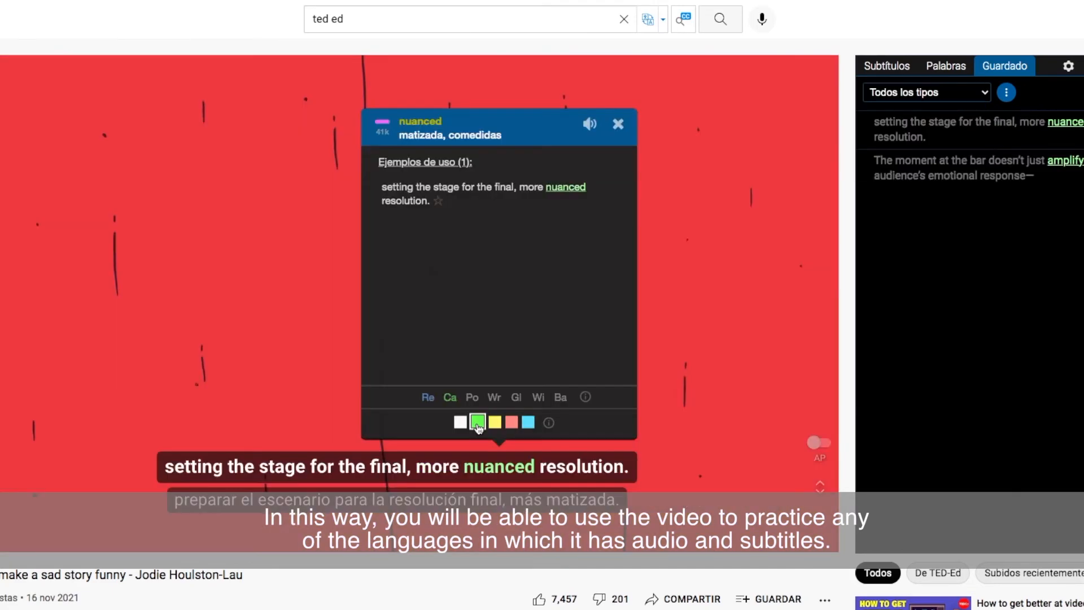
pyautogui.click(617, 125)
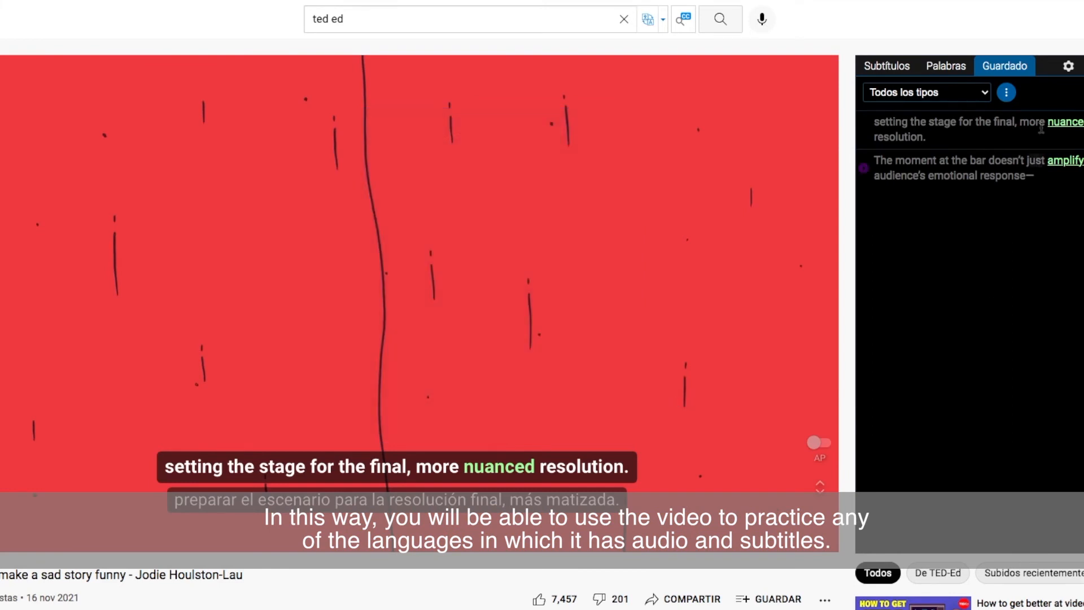